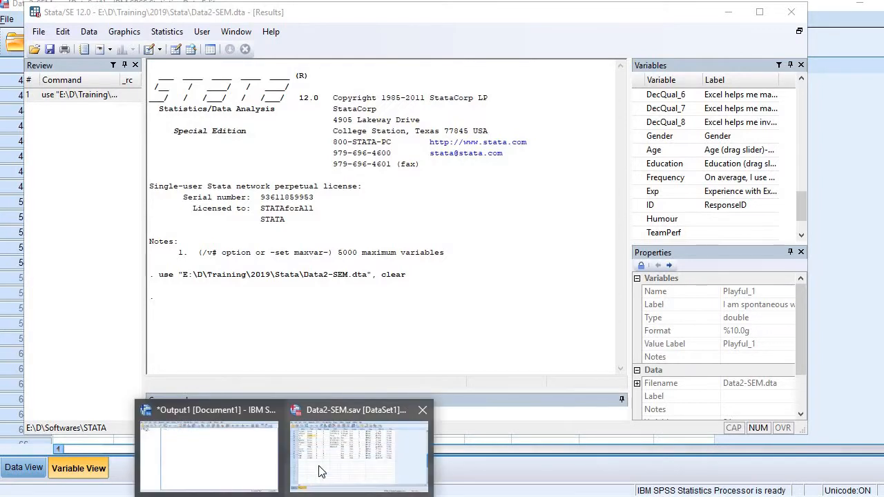
- Bring the SPSS Data Editor with Data2-SEM forward and reach its File commands
left_click(359, 456)
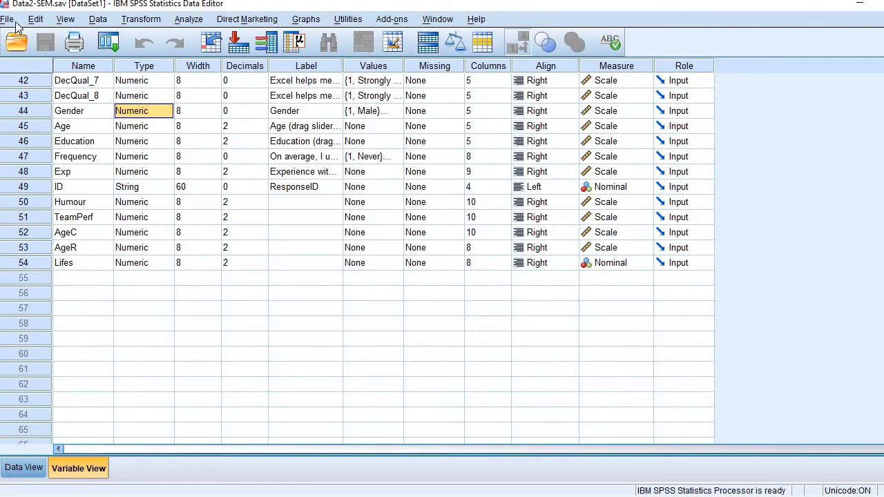
left_click(9, 20)
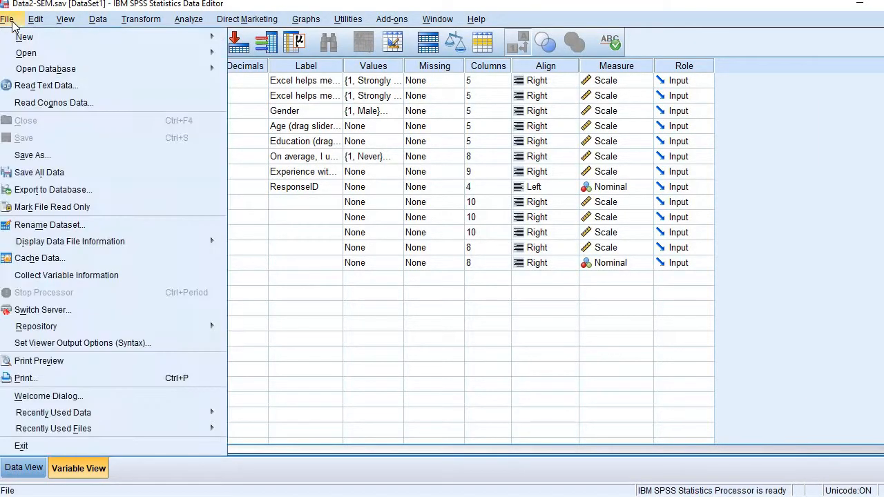
mouse_move(113, 155)
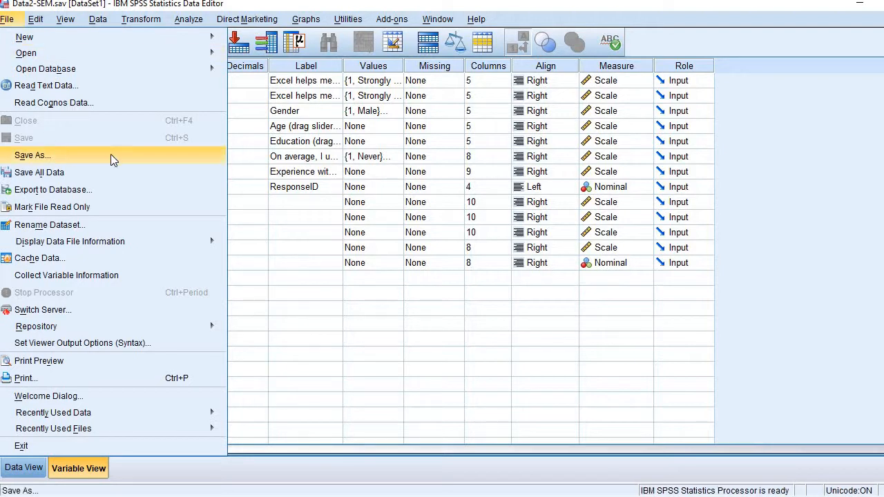
- Save Data2-SEM as a Stata Version 8 SE (*.dta) data file
left_click(33, 154)
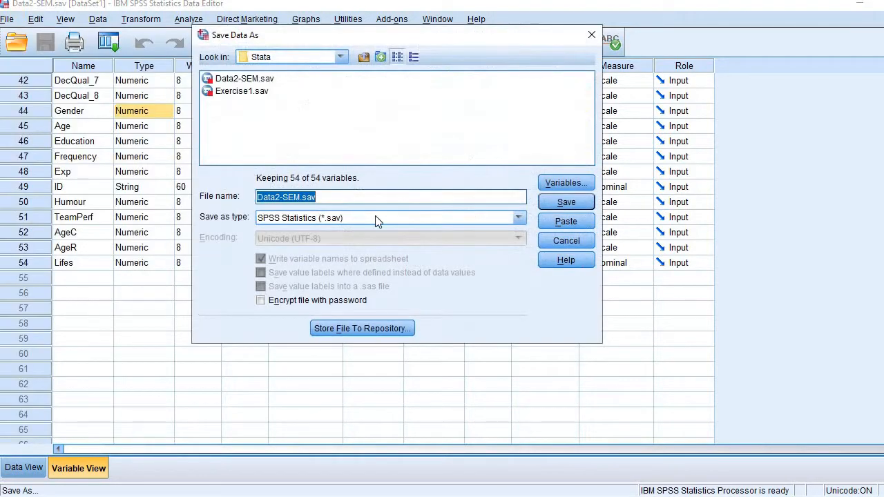
left_click(516, 219)
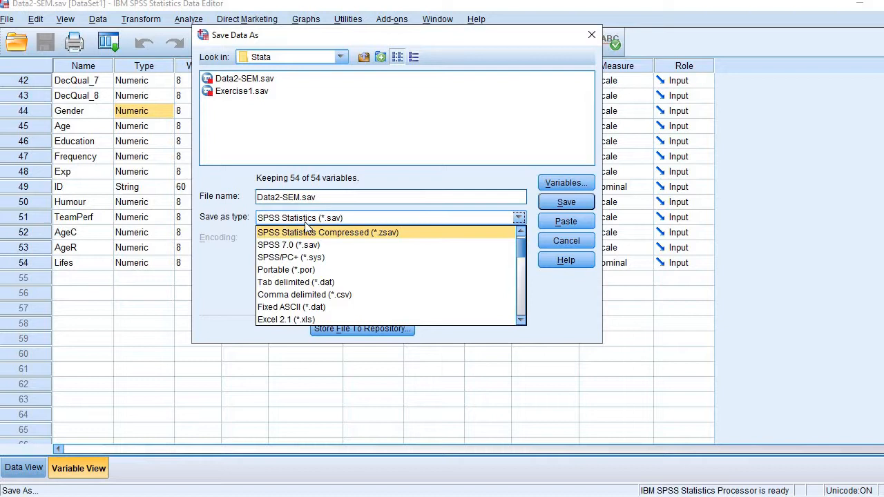
scroll("down", 3)
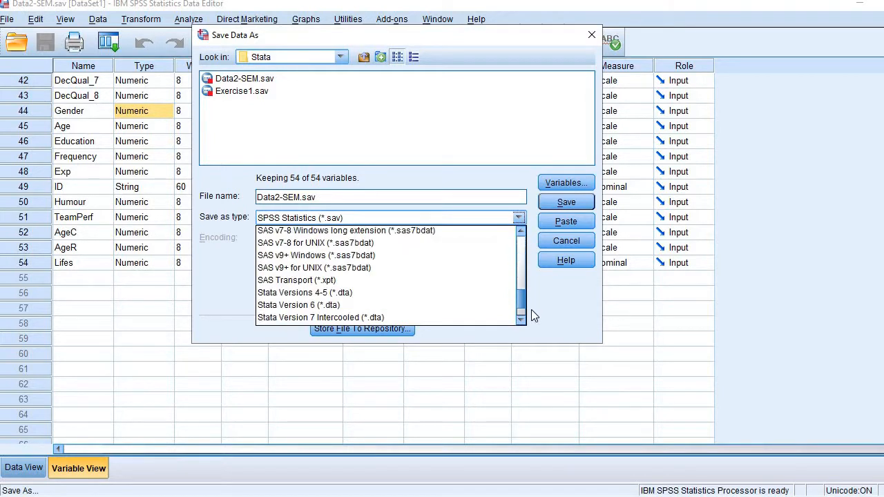
scroll("down", 3)
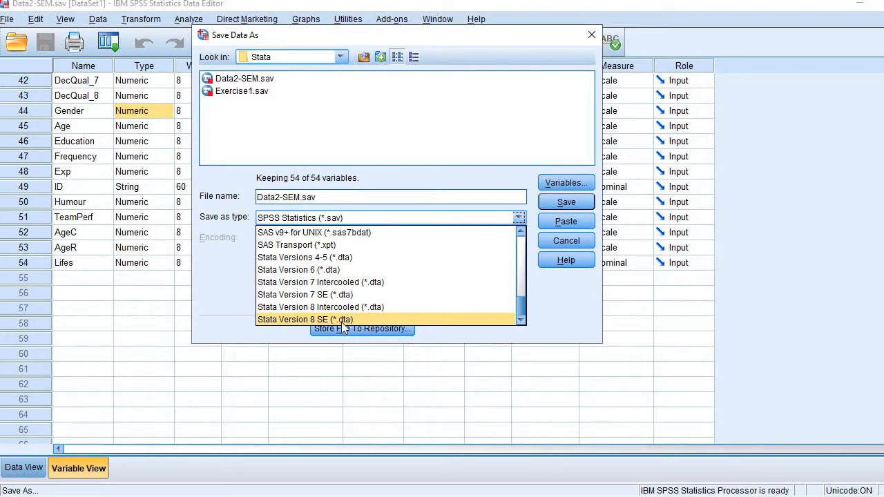
mouse_move(356, 320)
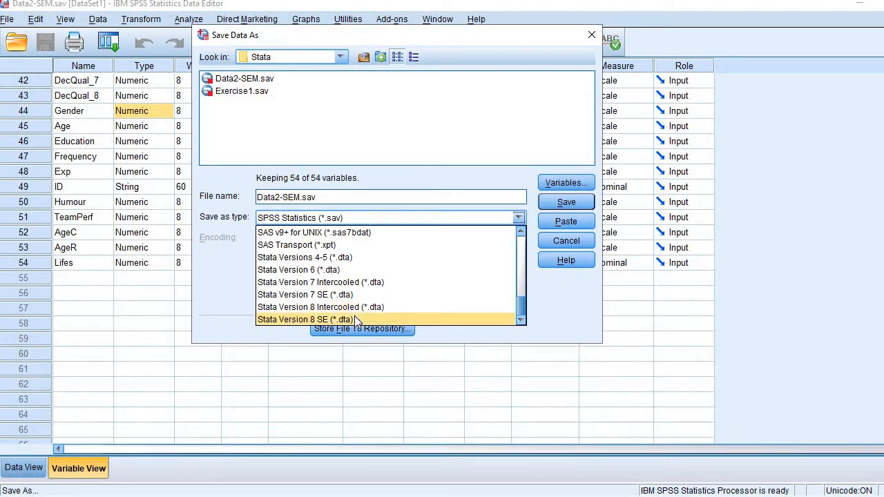
mouse_move(364, 319)
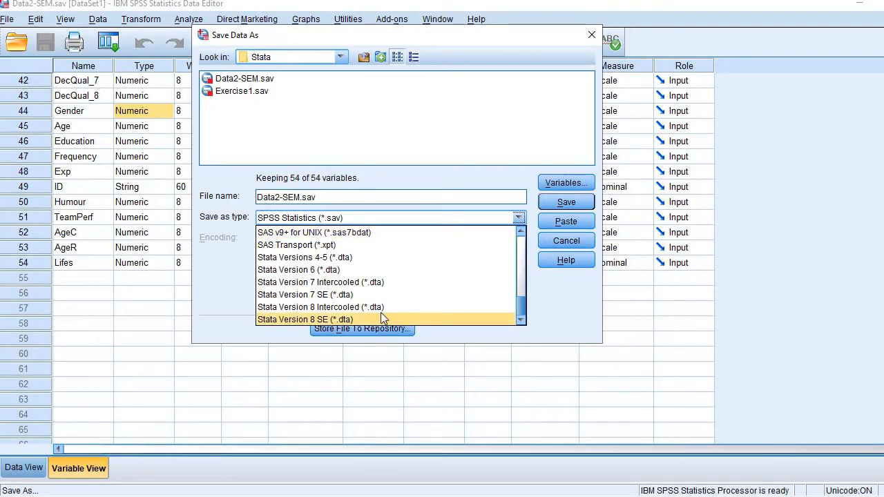
left_click(303, 319)
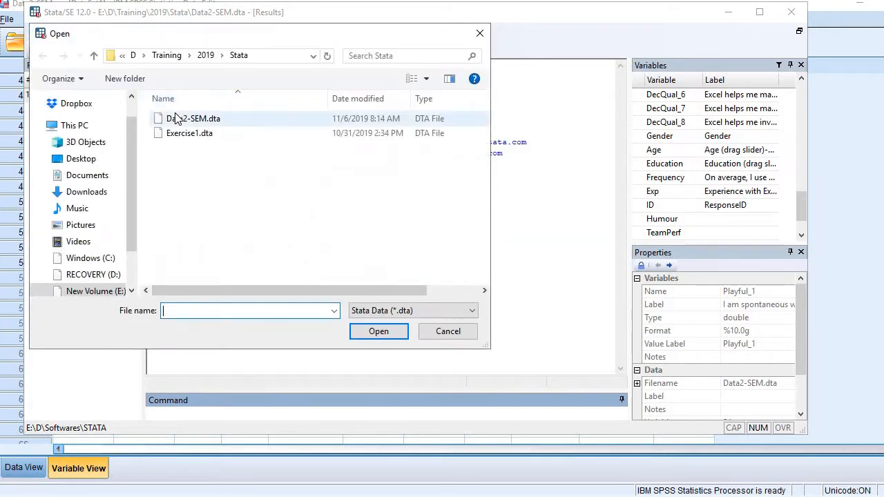
- Load Data2-SEM.dta into the Stata session from the Open dialog
left_click(194, 118)
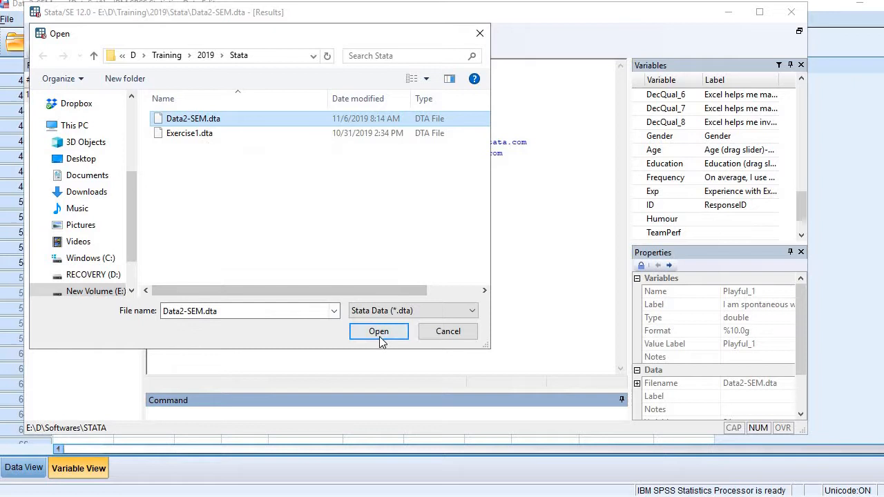
left_click(378, 331)
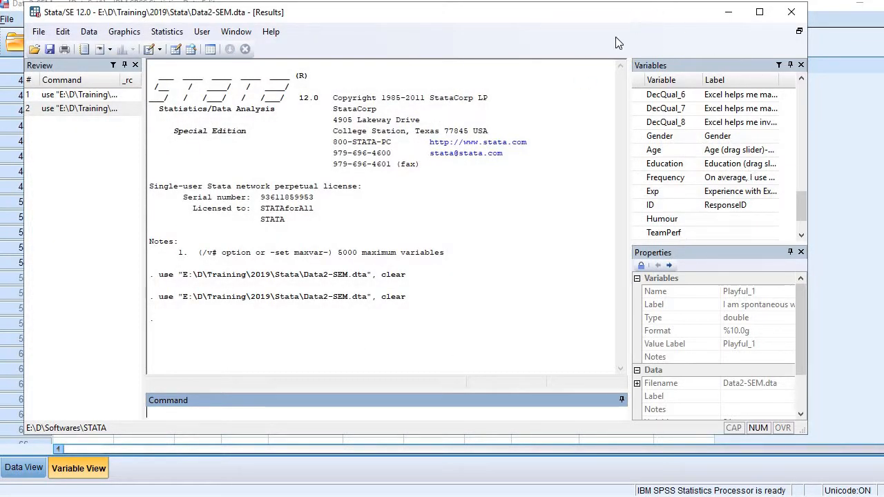
mouse_move(596, 221)
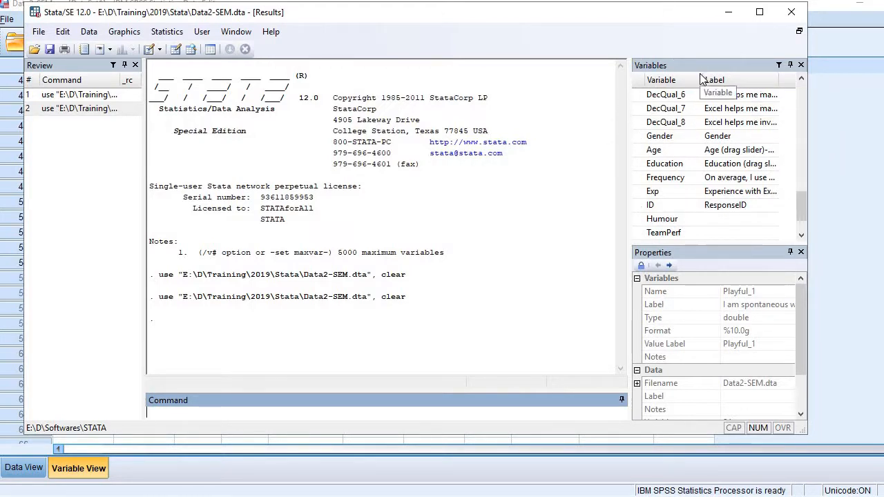
- Browse the Variables window and display the Age variable's properties
scroll("down", 3)
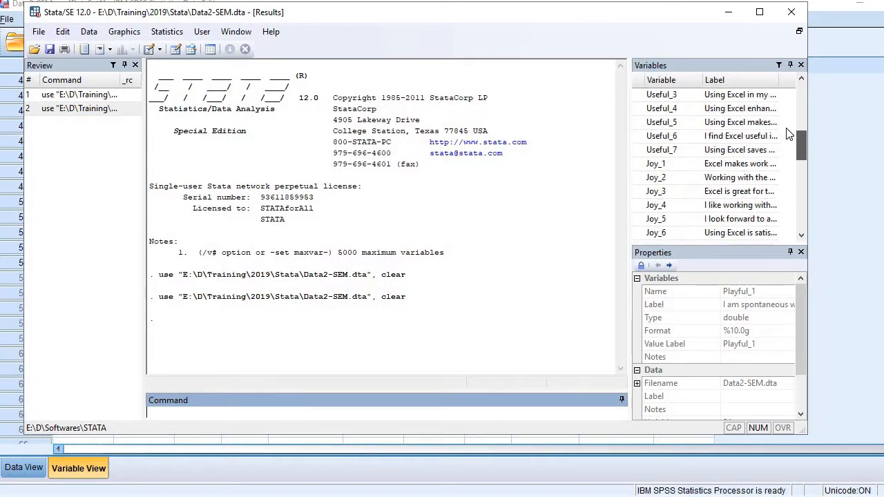
scroll("down", 3)
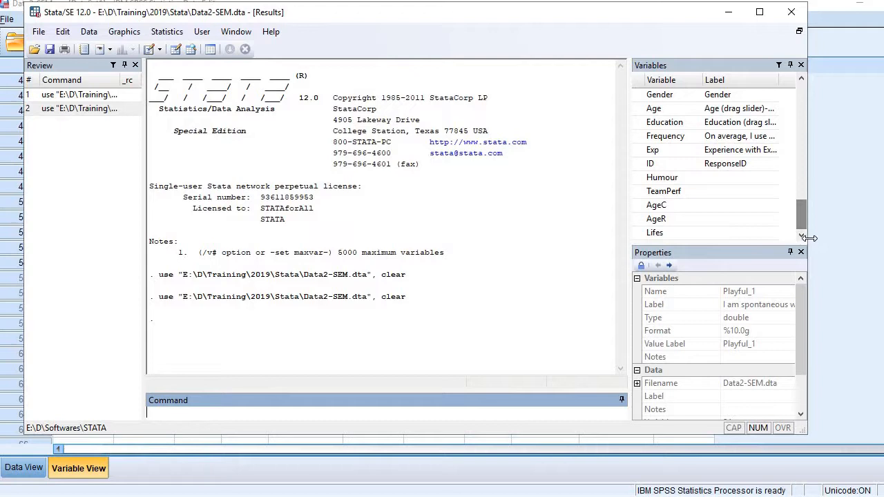
left_click(653, 108)
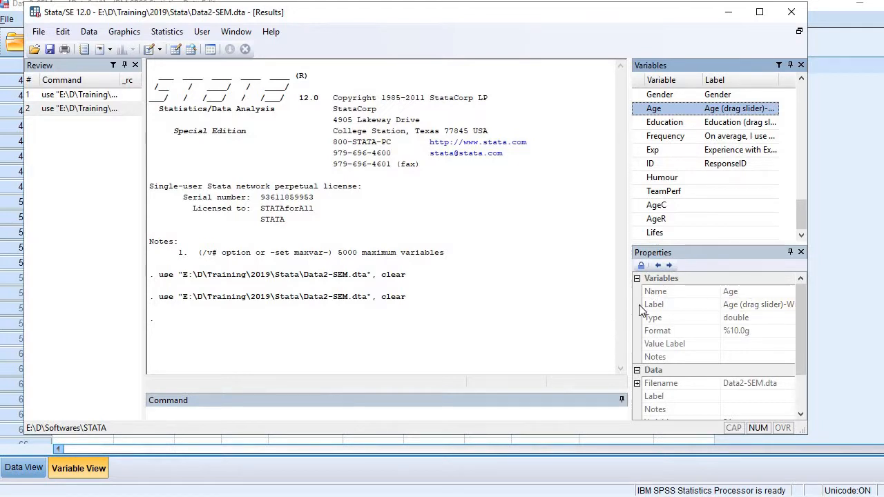
mouse_move(697, 367)
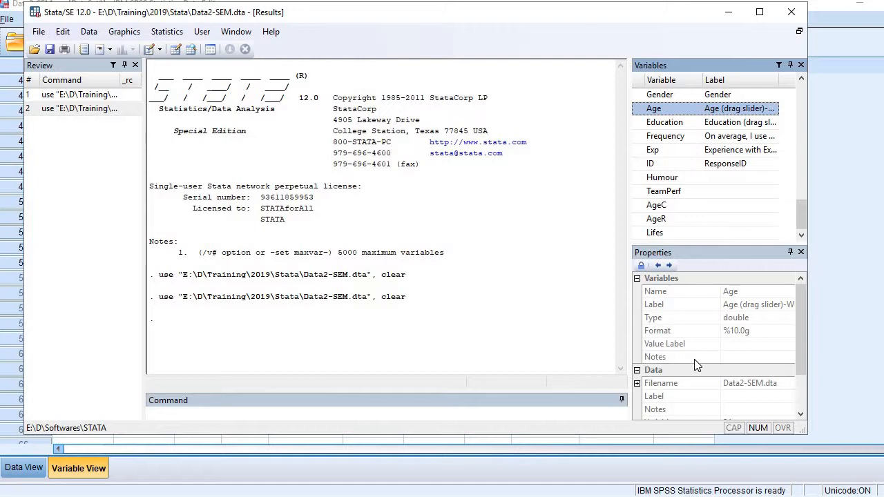
mouse_move(720, 275)
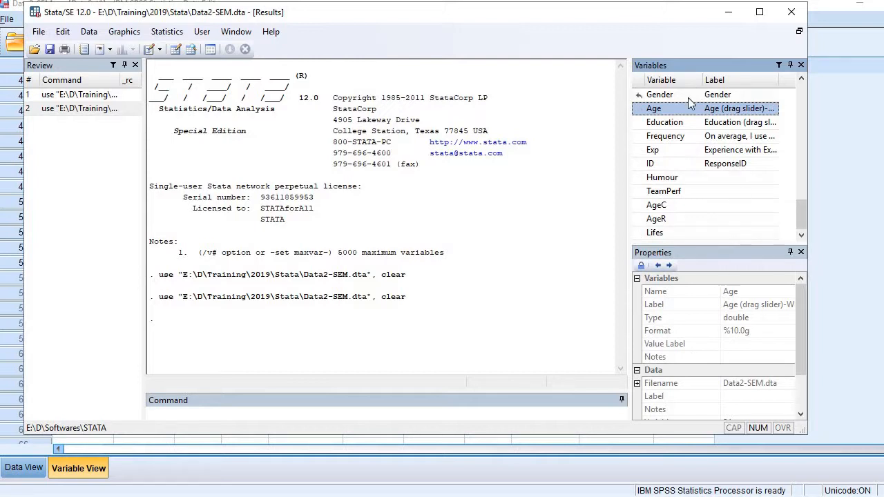
mouse_move(627, 125)
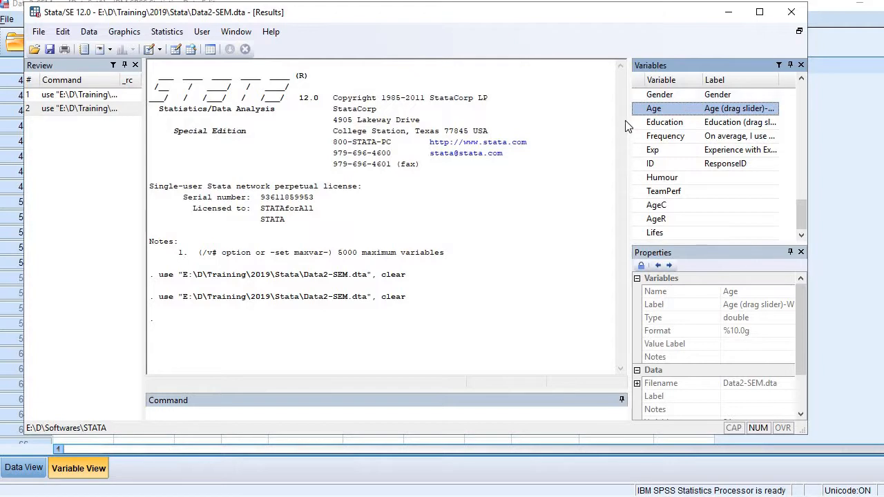
mouse_move(293, 272)
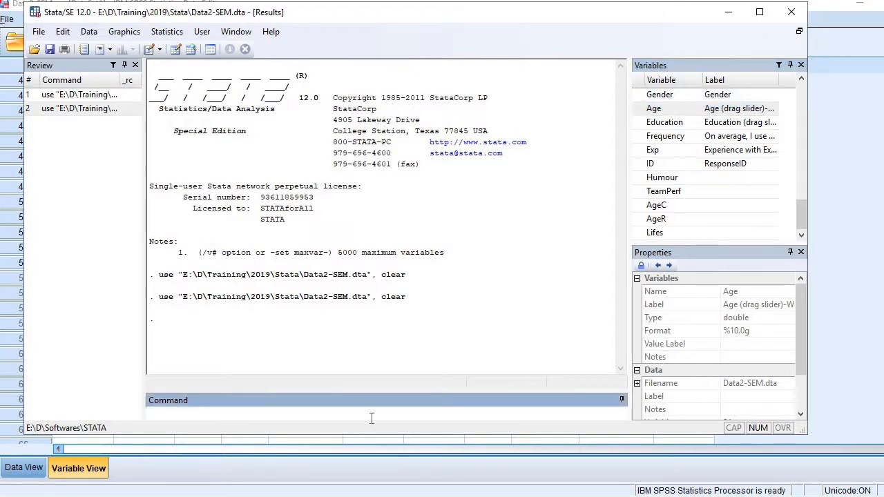
mouse_move(306, 392)
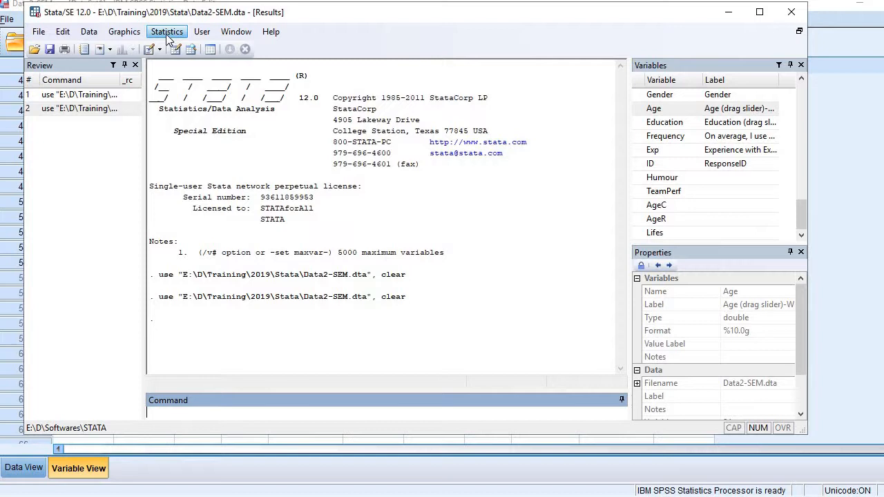
- Reach the summarize dialog via Statistics > Summary and descriptive statistics
left_click(166, 31)
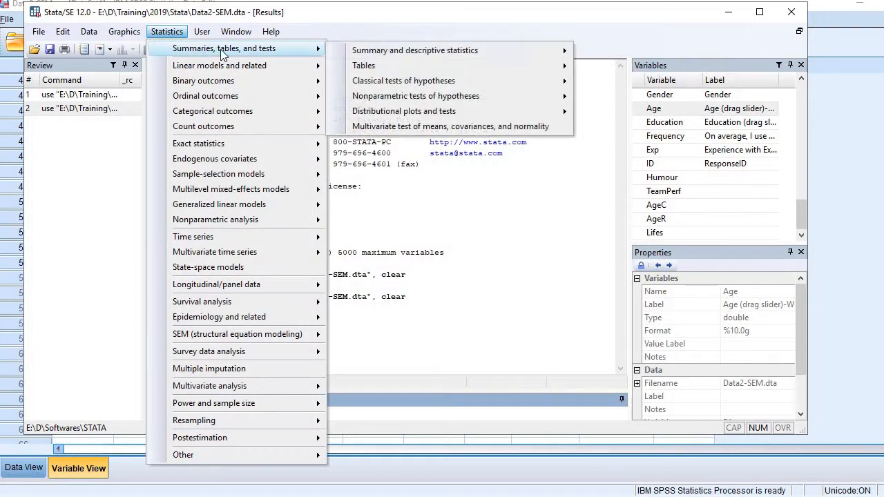
mouse_move(414, 49)
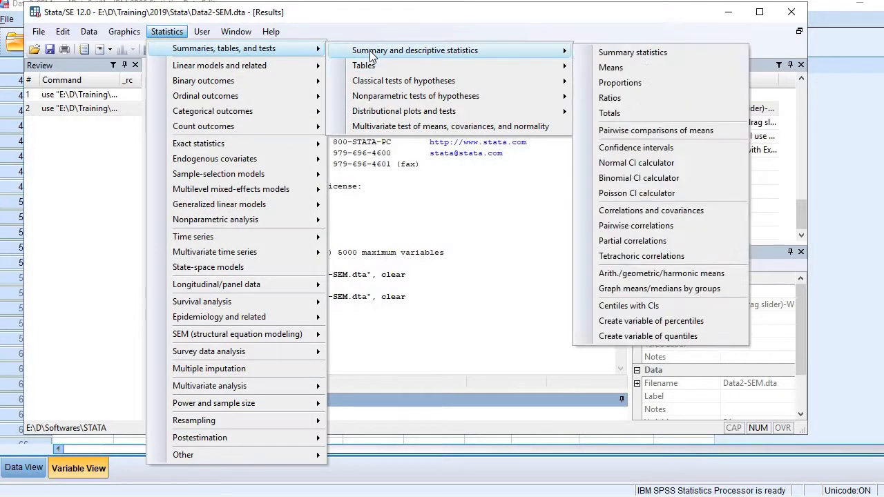
mouse_move(549, 52)
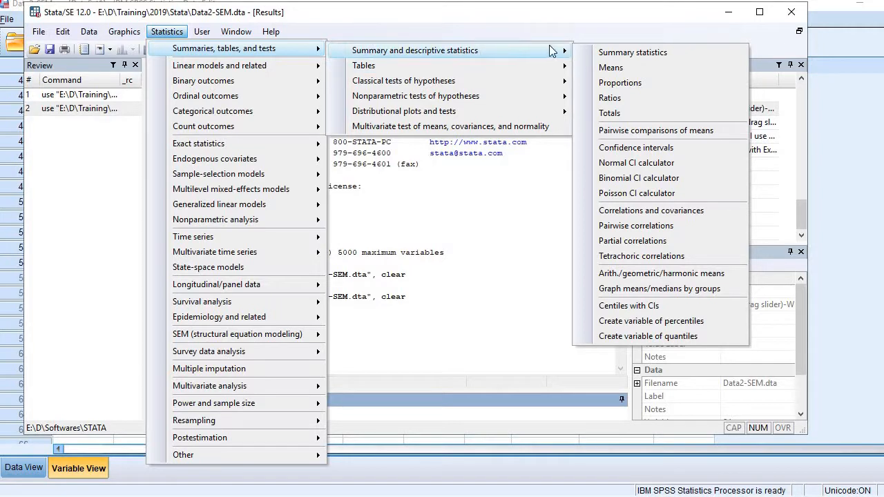
left_click(477, 99)
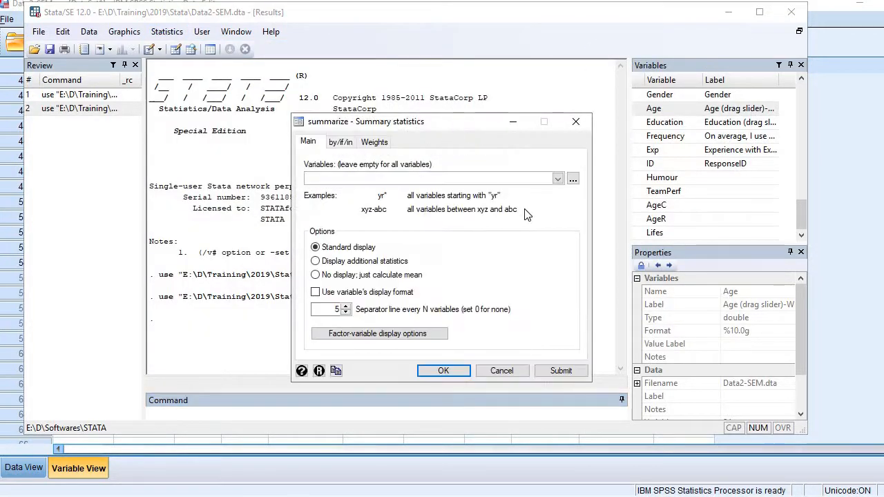
left_click_drag(364, 121, 284, 80)
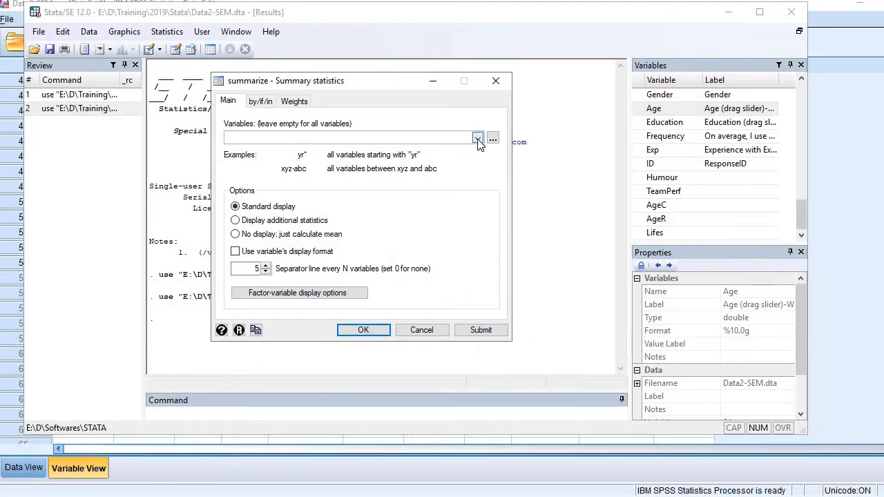
- Enter Gender, Age, Education and Exp as the variables to summarize
left_click(478, 138)
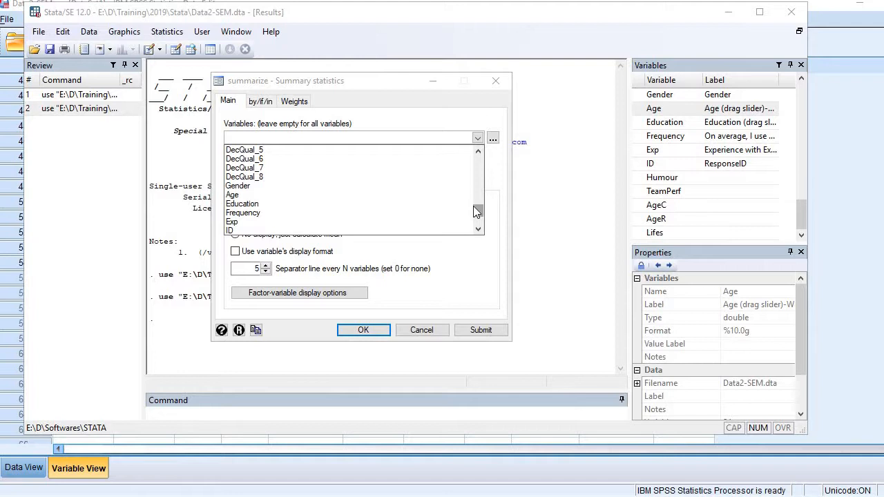
left_click(238, 185)
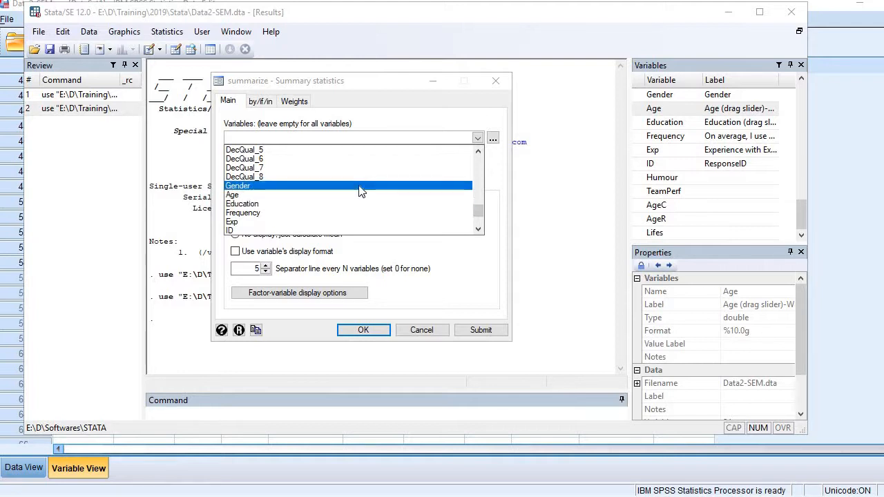
left_click(232, 194)
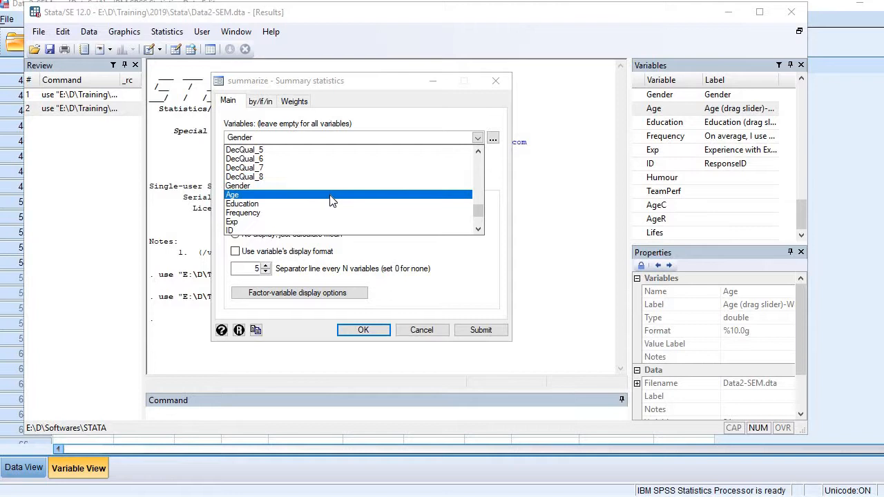
left_click(242, 203)
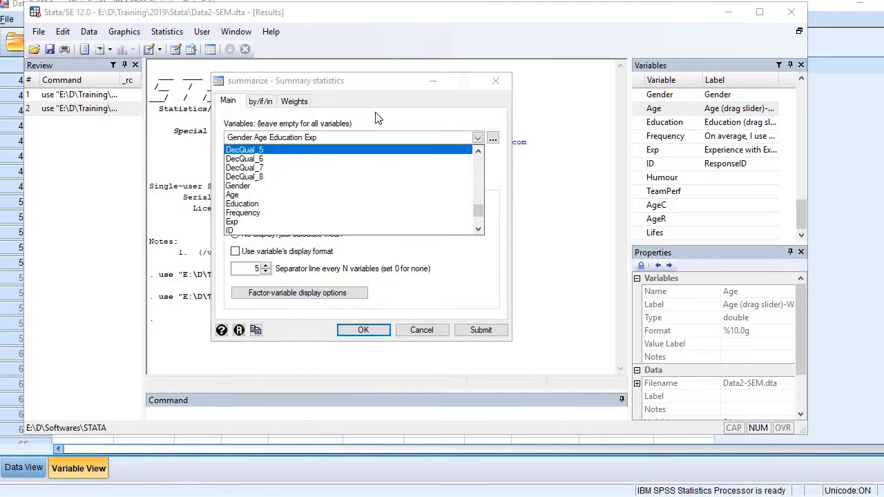
left_click(245, 177)
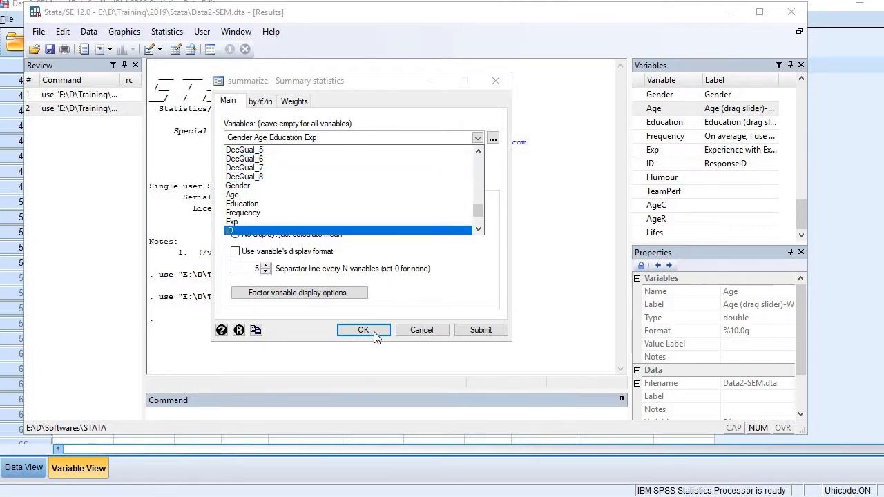
mouse_move(481, 329)
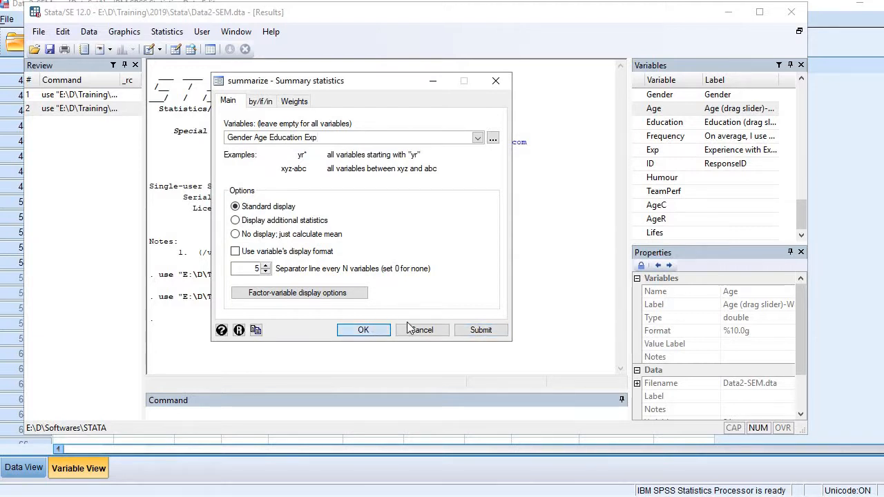
- Run summarize Gender Age Education Exp to get counts, means, SDs, minimums and maximums
left_click(363, 329)
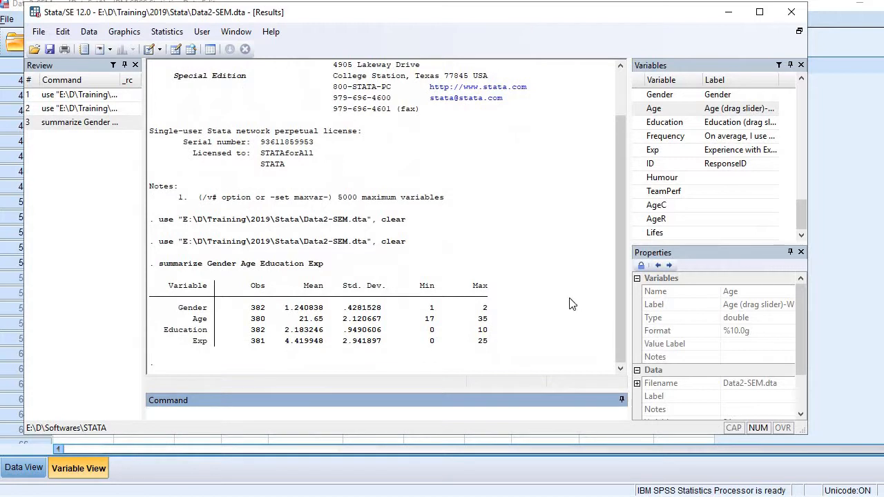
mouse_move(182, 299)
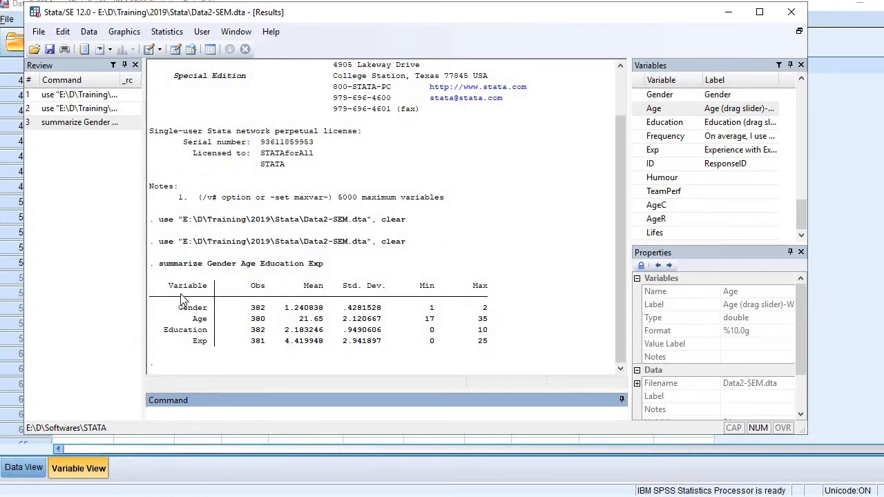
mouse_move(275, 290)
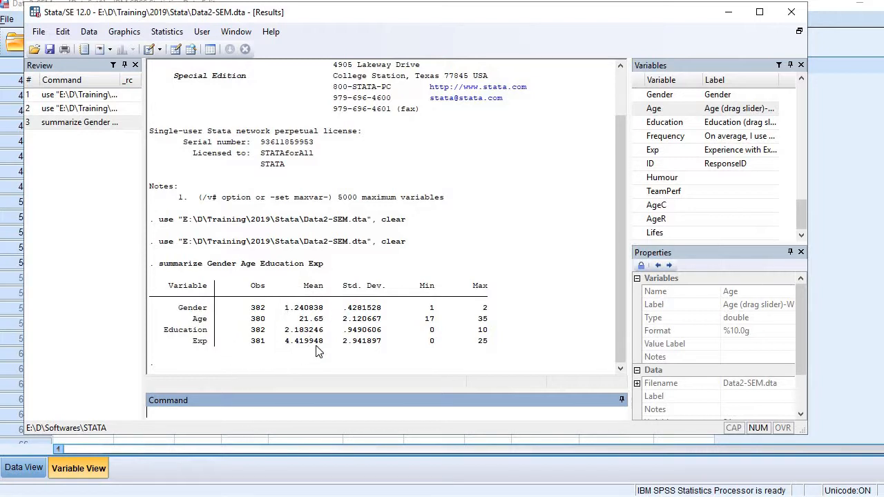
mouse_move(373, 352)
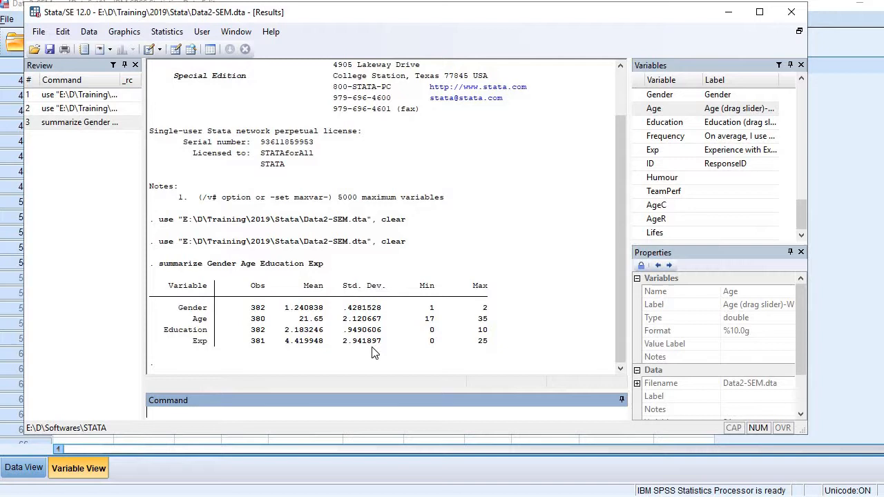
mouse_move(482, 351)
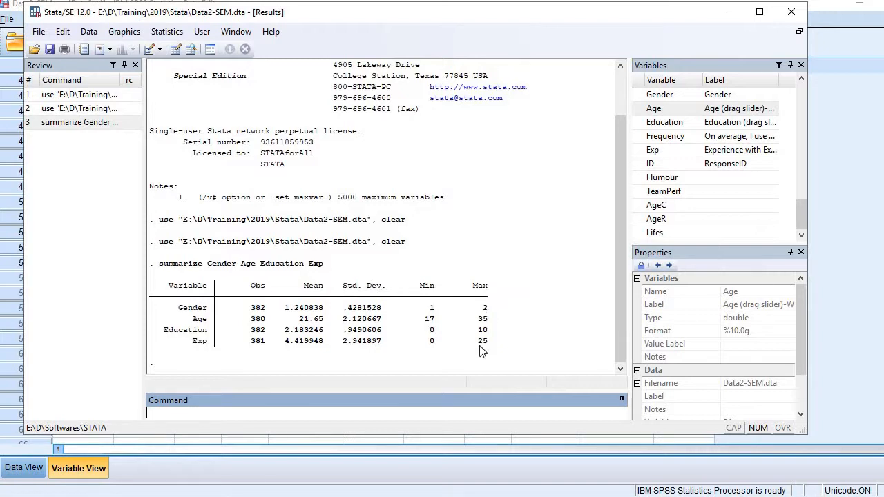
mouse_move(607, 358)
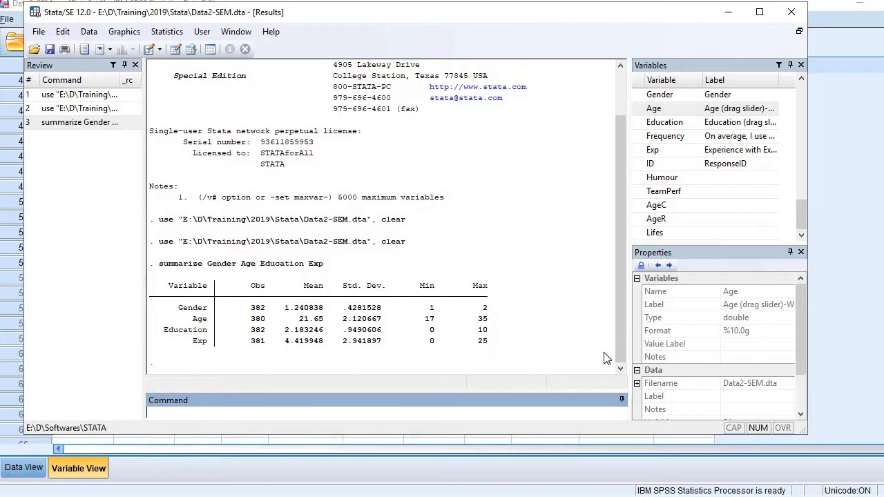
mouse_move(600, 353)
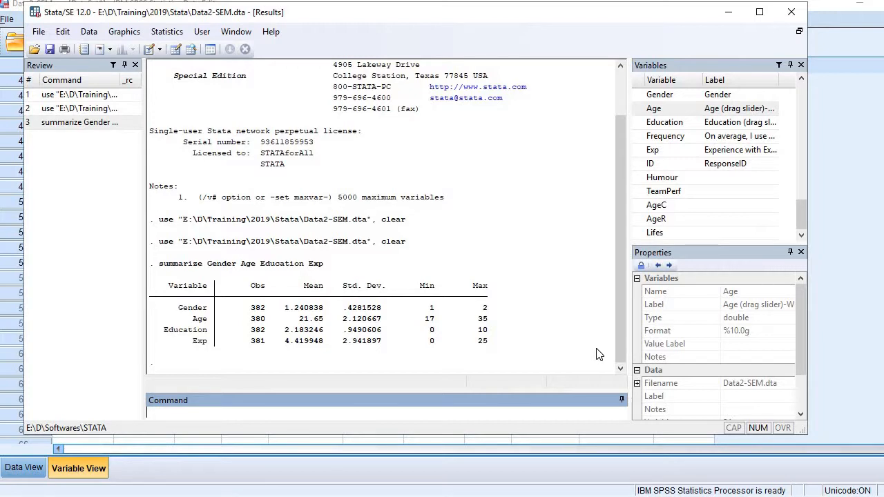
mouse_move(155, 29)
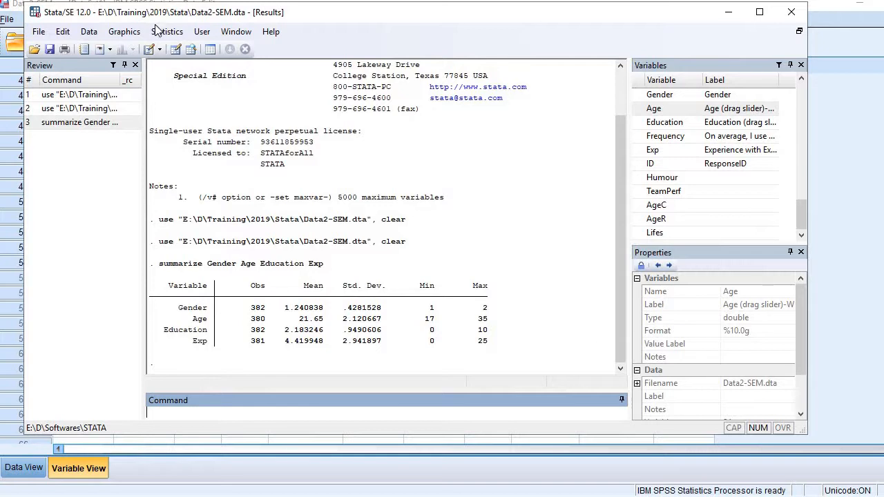
- Reach Estimate means and enter Exp, Age and Education as its variables
left_click(165, 30)
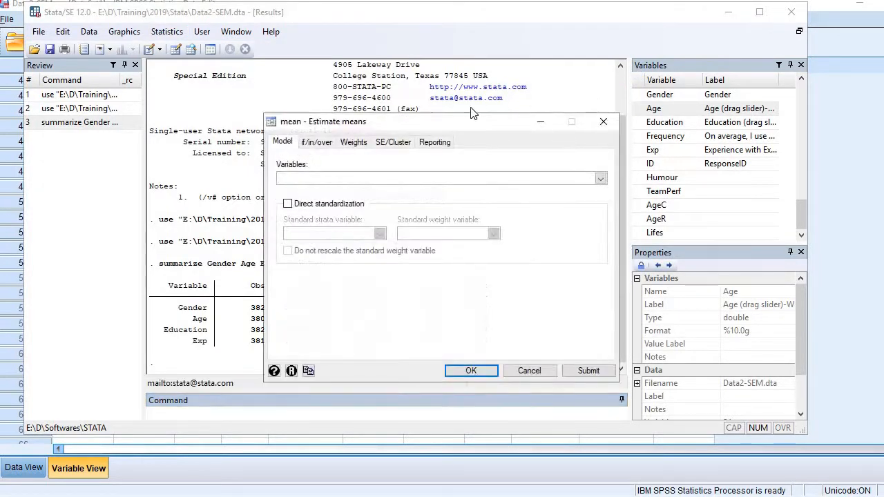
left_click(599, 178)
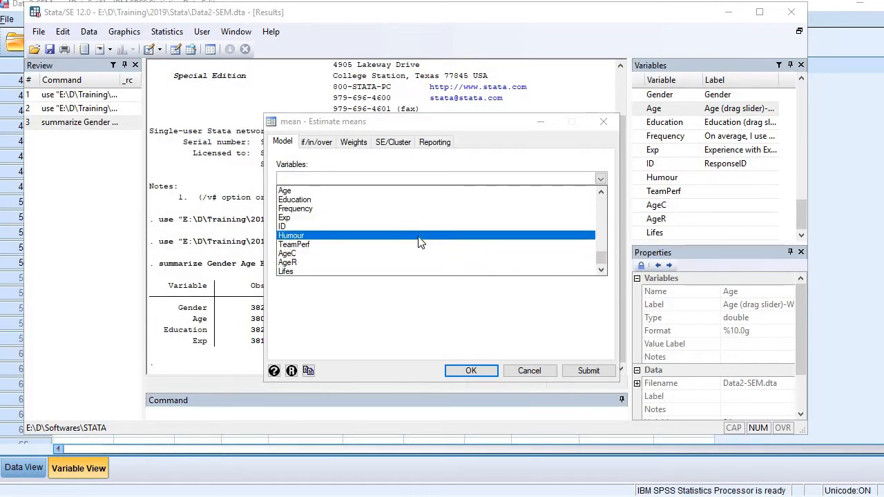
left_click(284, 218)
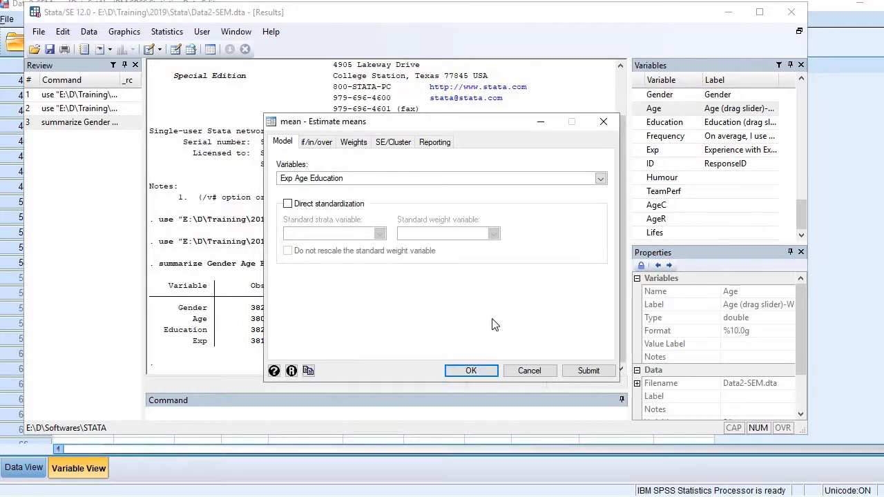
mouse_move(588, 370)
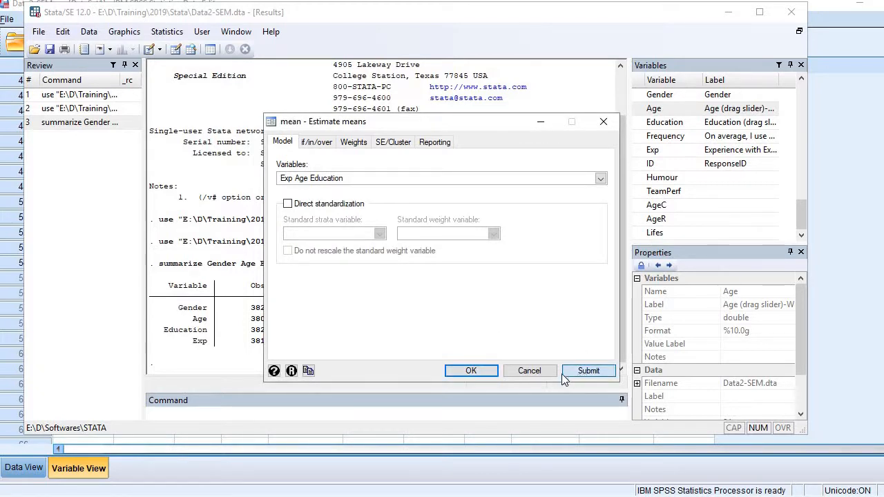
- Run mean Exp Age Education for means, standard errors and 95% CIs over 379 observations
left_click(588, 370)
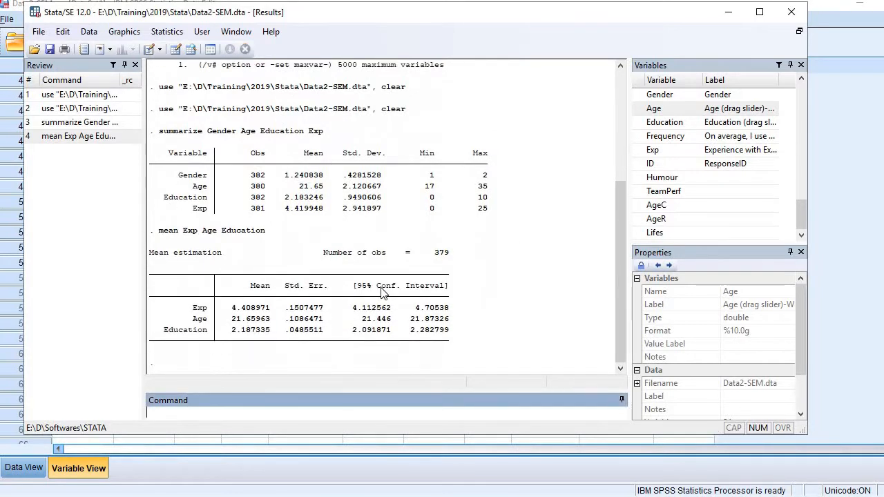
mouse_move(306, 283)
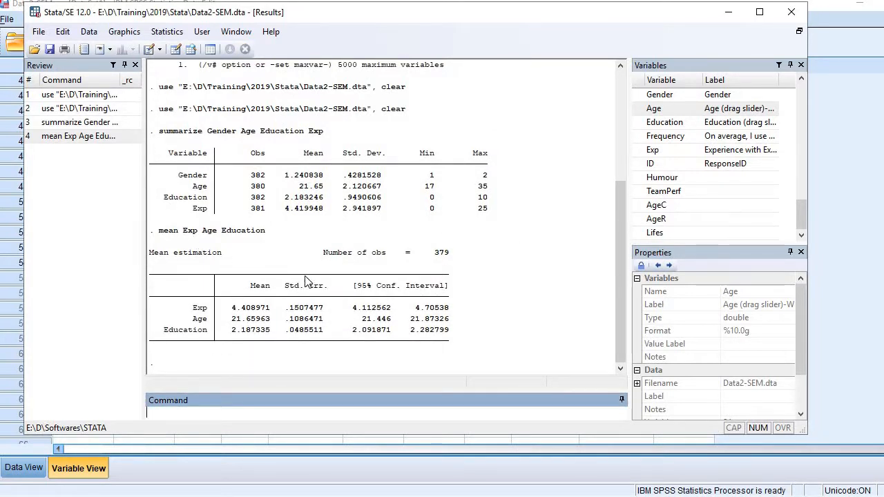
mouse_move(219, 219)
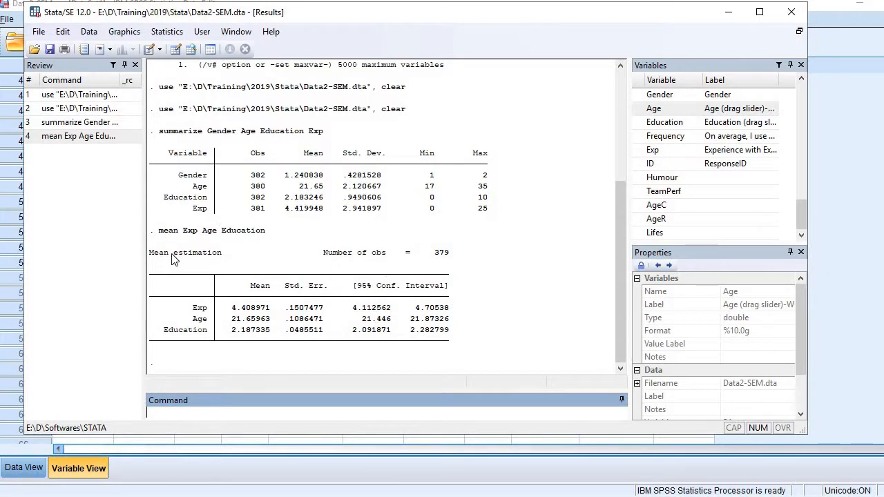
mouse_move(365, 383)
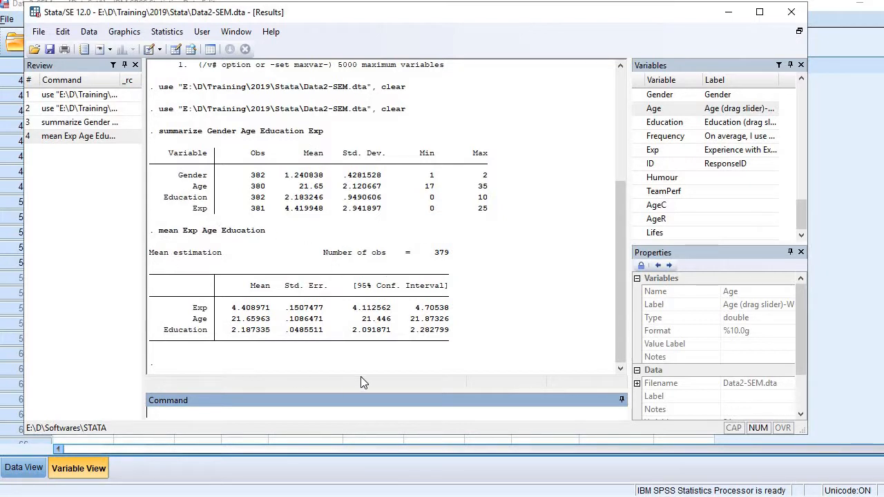
mouse_move(249, 329)
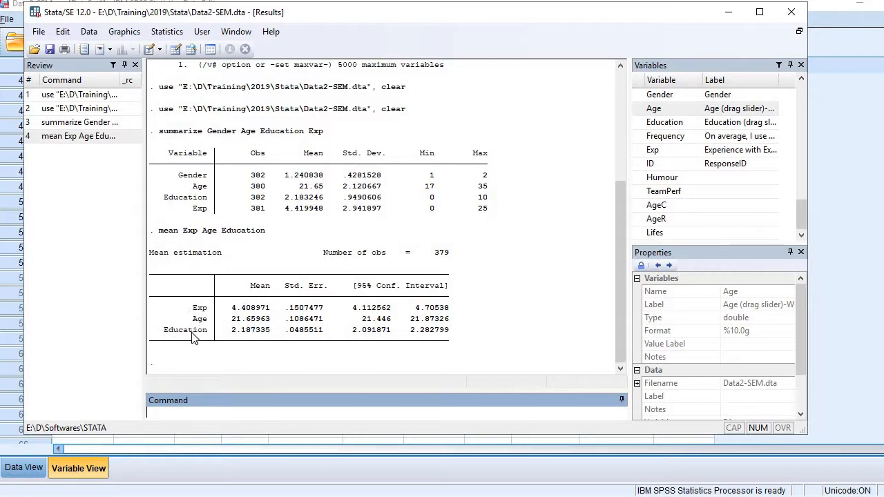
mouse_move(408, 298)
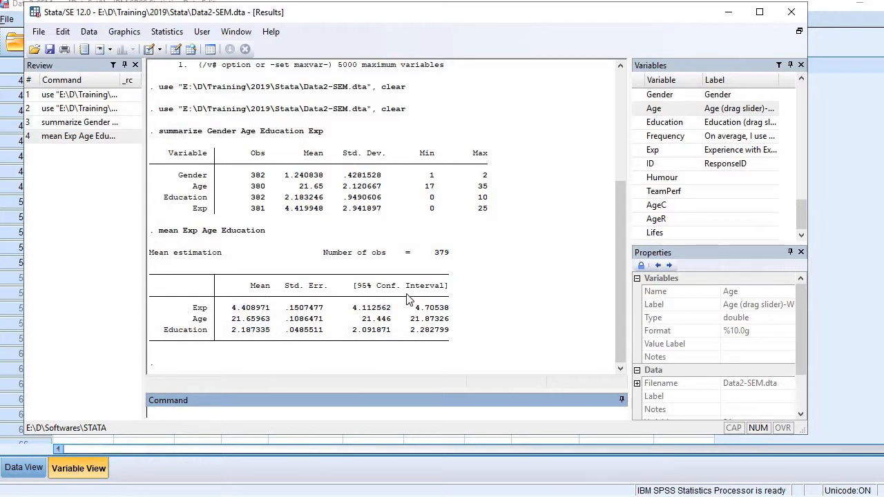
mouse_move(403, 316)
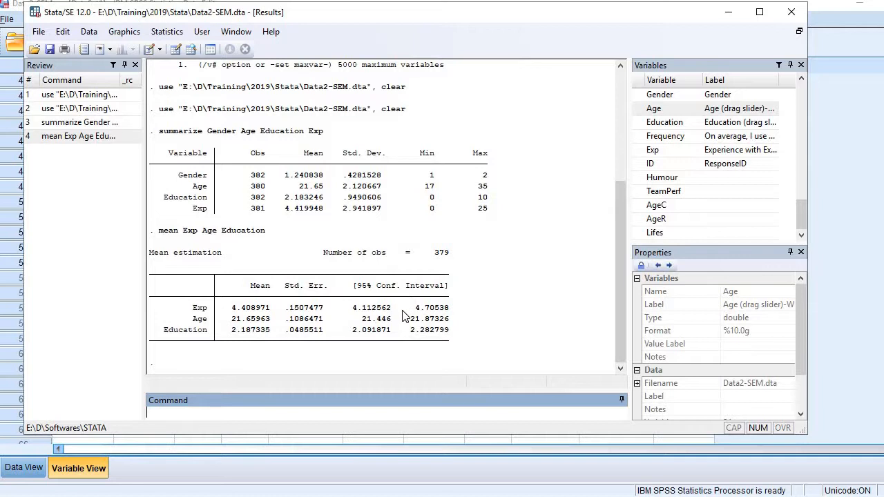